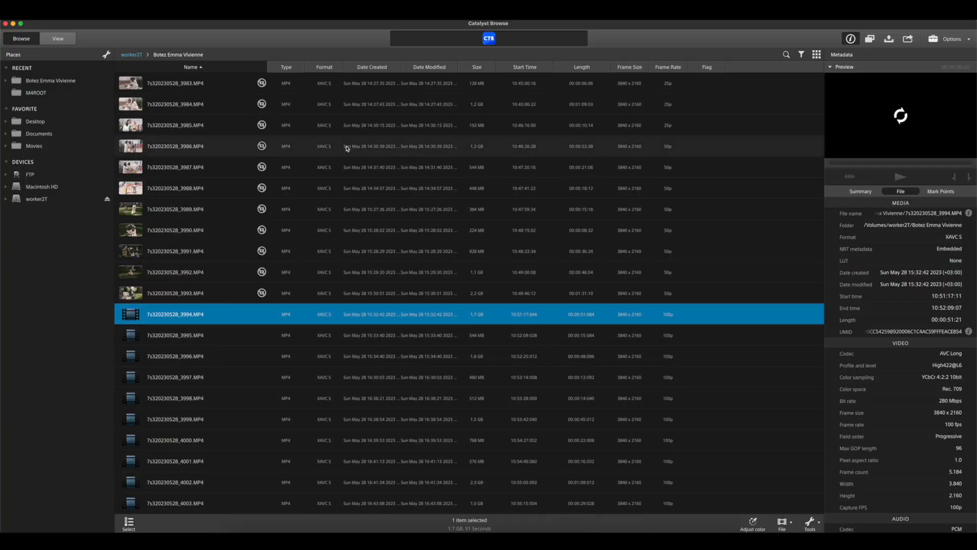
Switch the folder of a7S III wedding clips from detailed list to thumbnail grid view
double_click(175, 314)
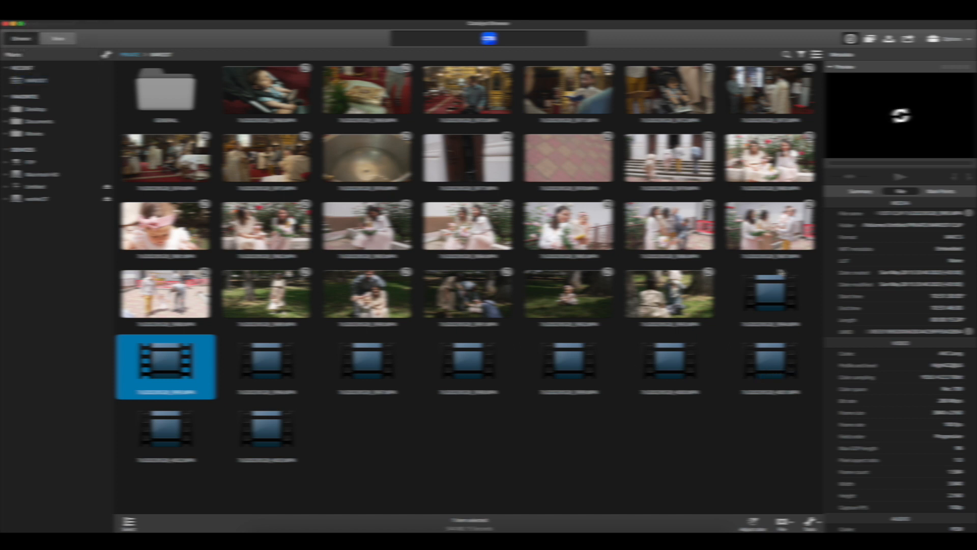
mouse_move(693, 516)
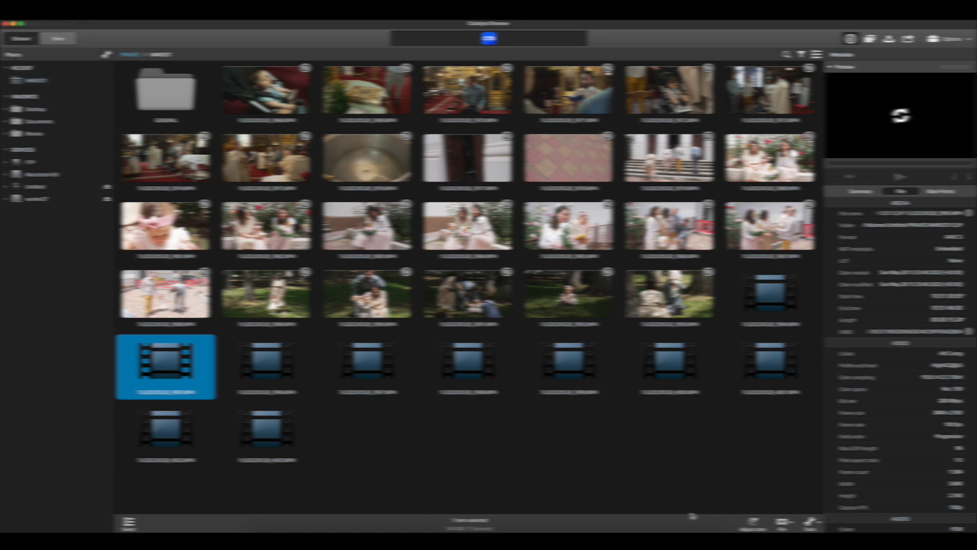